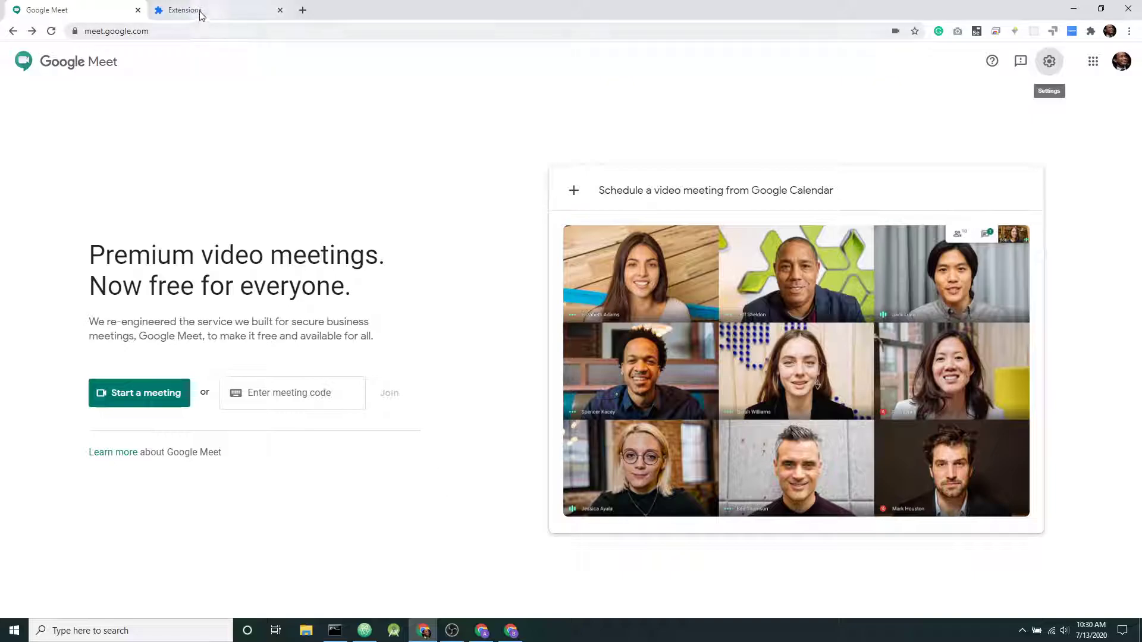
# Step: Glance at the browser extensions, then return to Meet home and start a new meeting
pyautogui.click(182, 9)
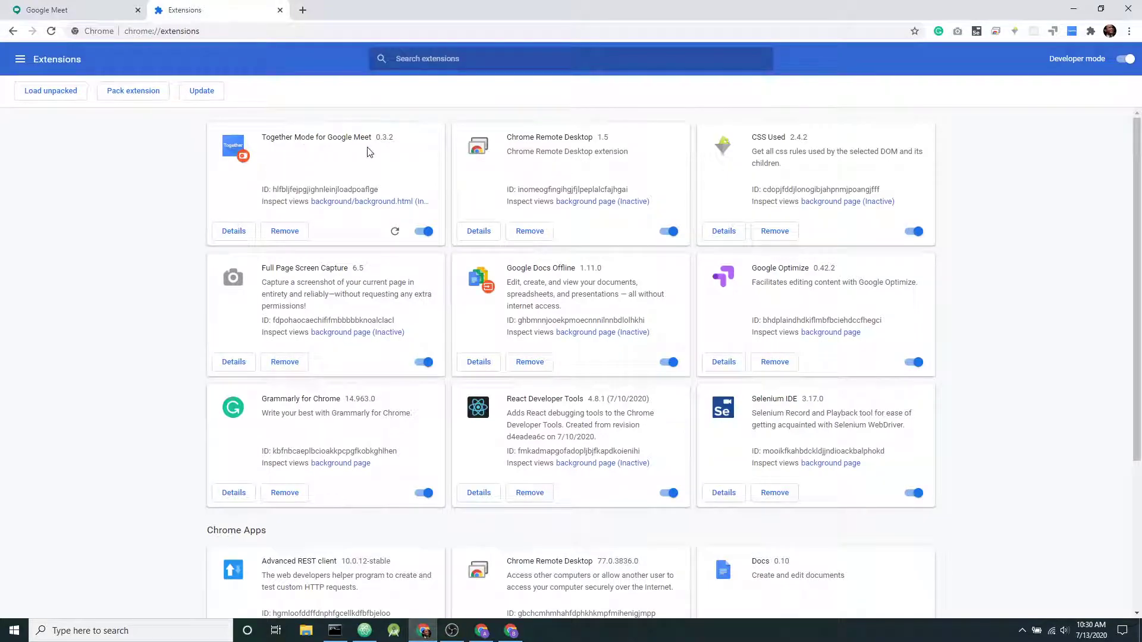
pyautogui.click(48, 9)
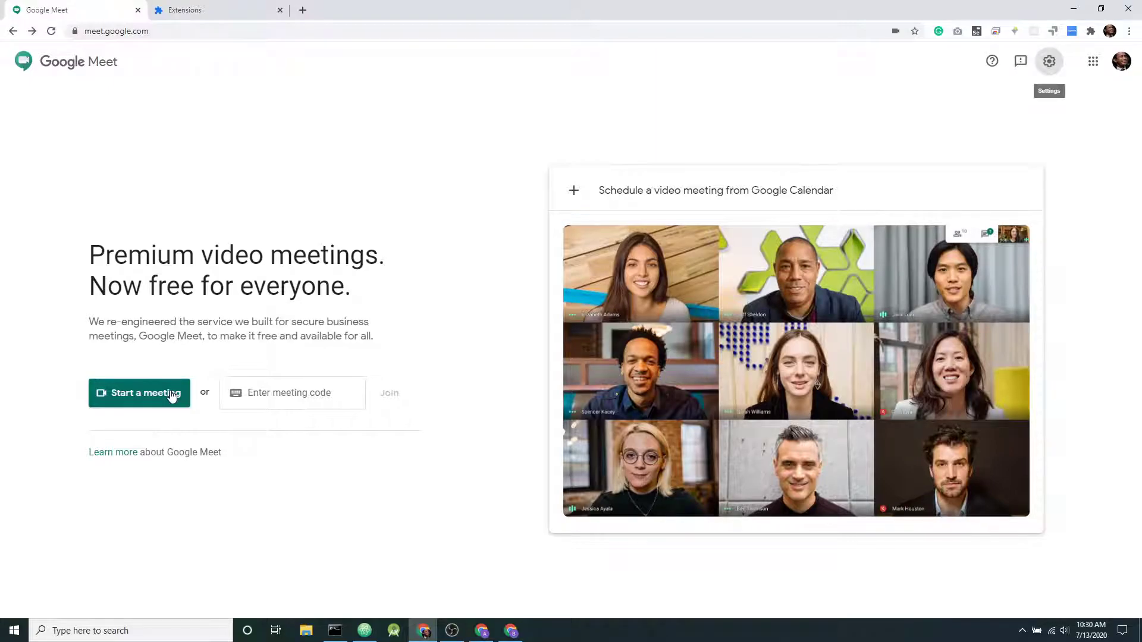
pyautogui.click(140, 393)
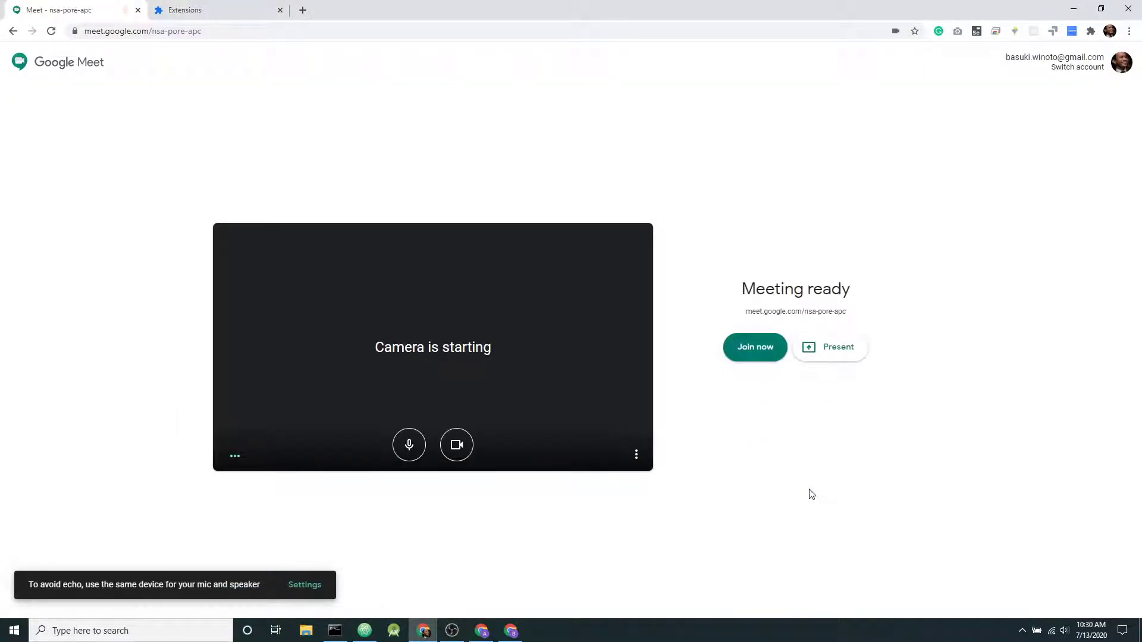
# Step: Join the new meeting, dismiss the Add others dialog, and mute the microphone
pyautogui.click(755, 346)
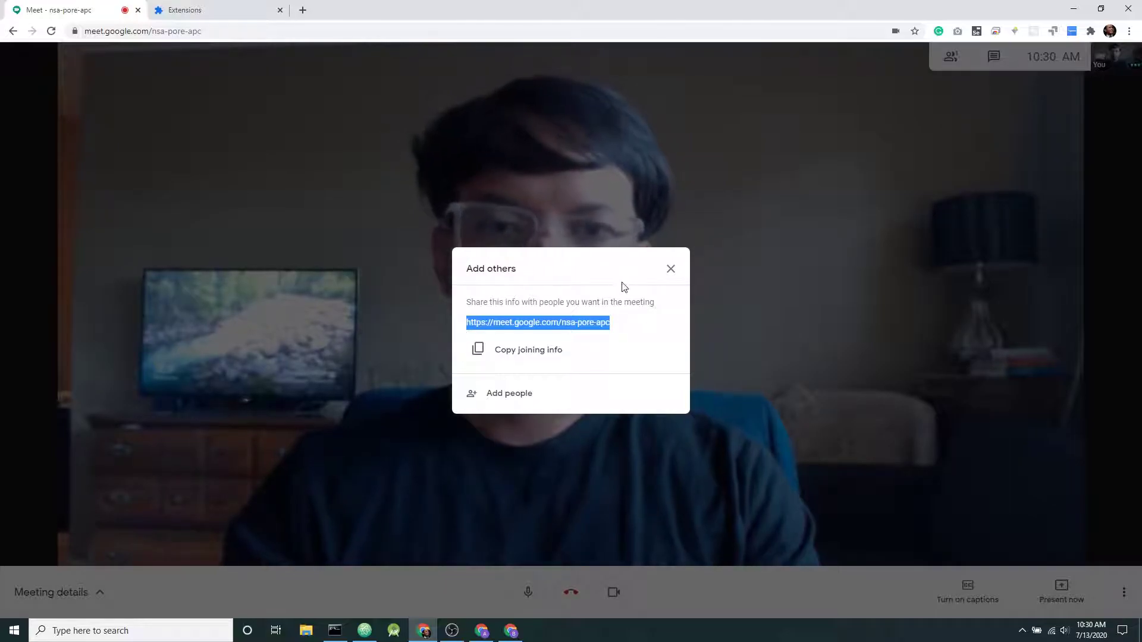
pyautogui.click(669, 269)
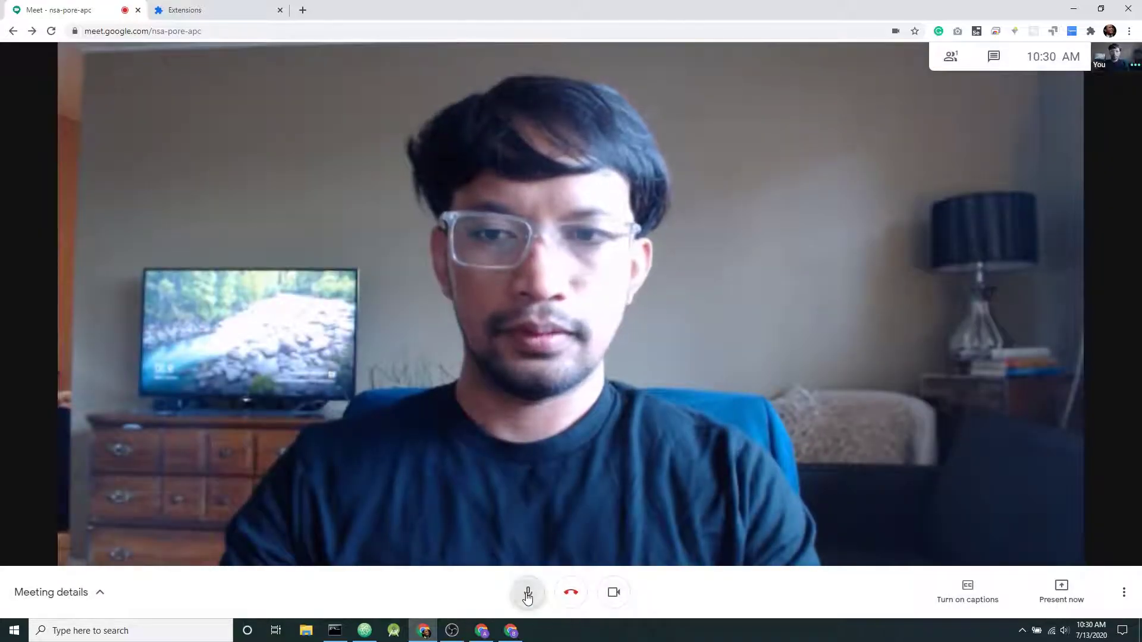
pyautogui.click(570, 593)
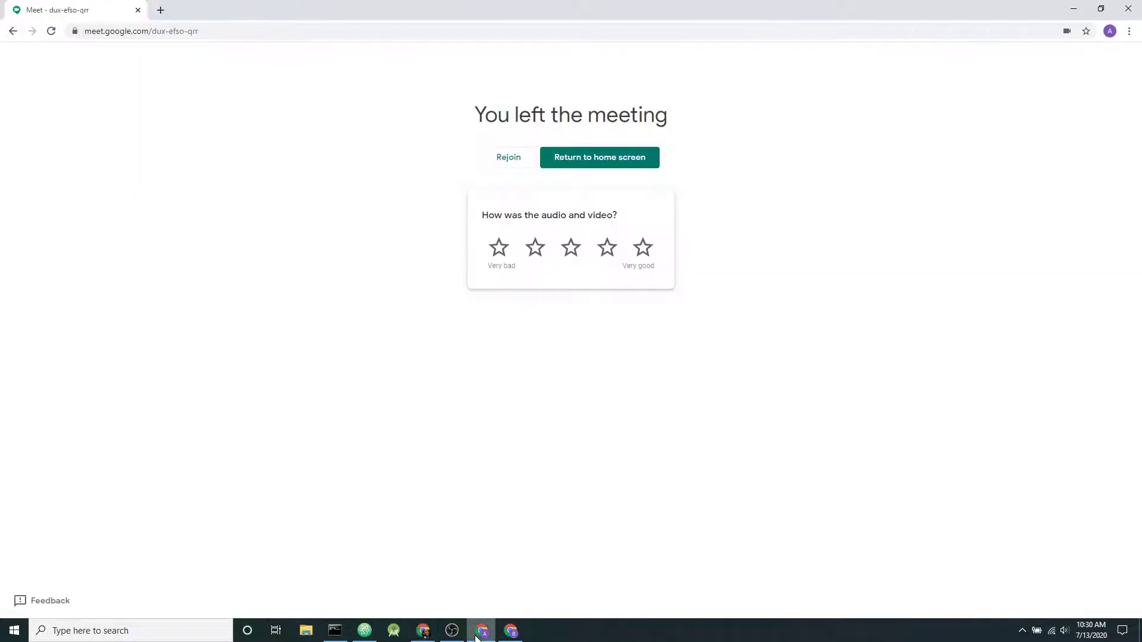
# Step: From another account's window, ask to join the same meeting with the microphone muted
pyautogui.click(182, 31)
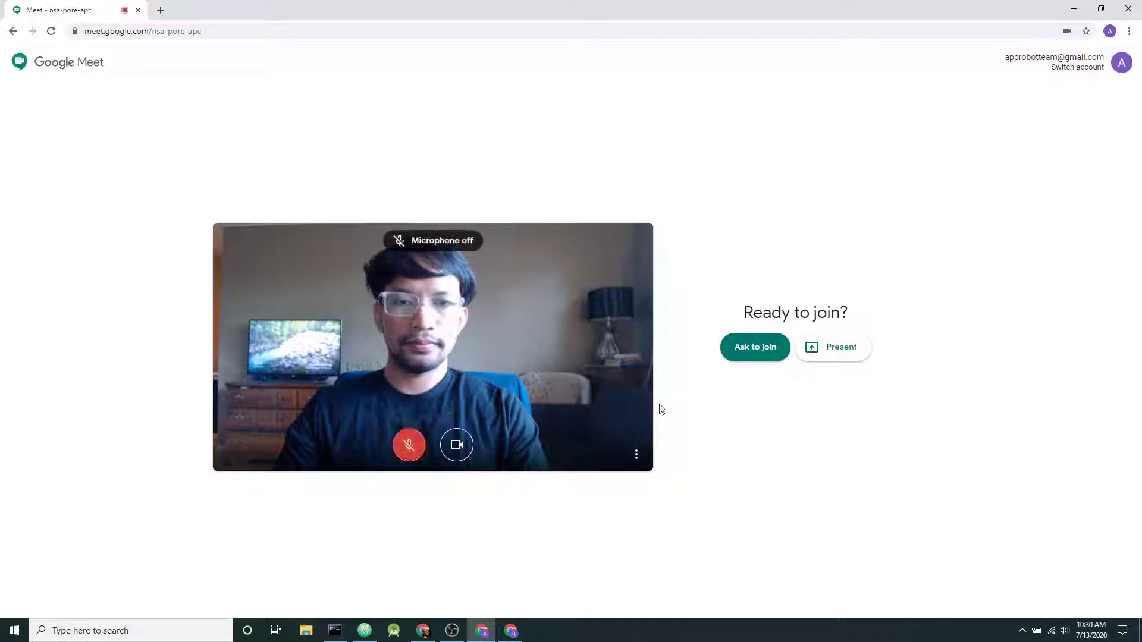
pyautogui.click(755, 347)
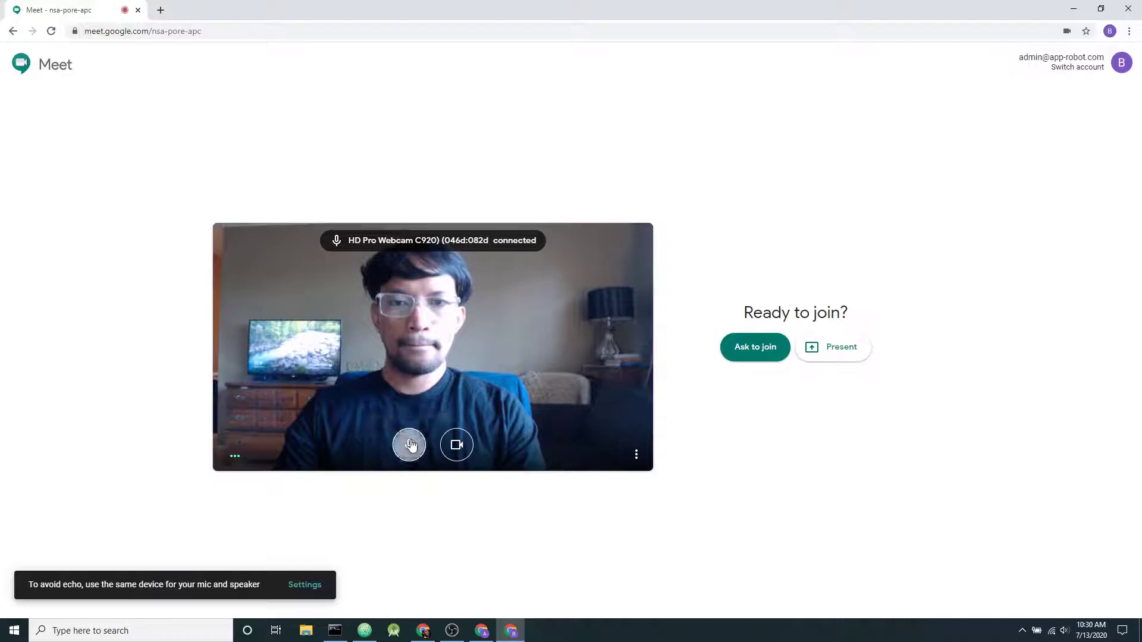
pyautogui.click(753, 347)
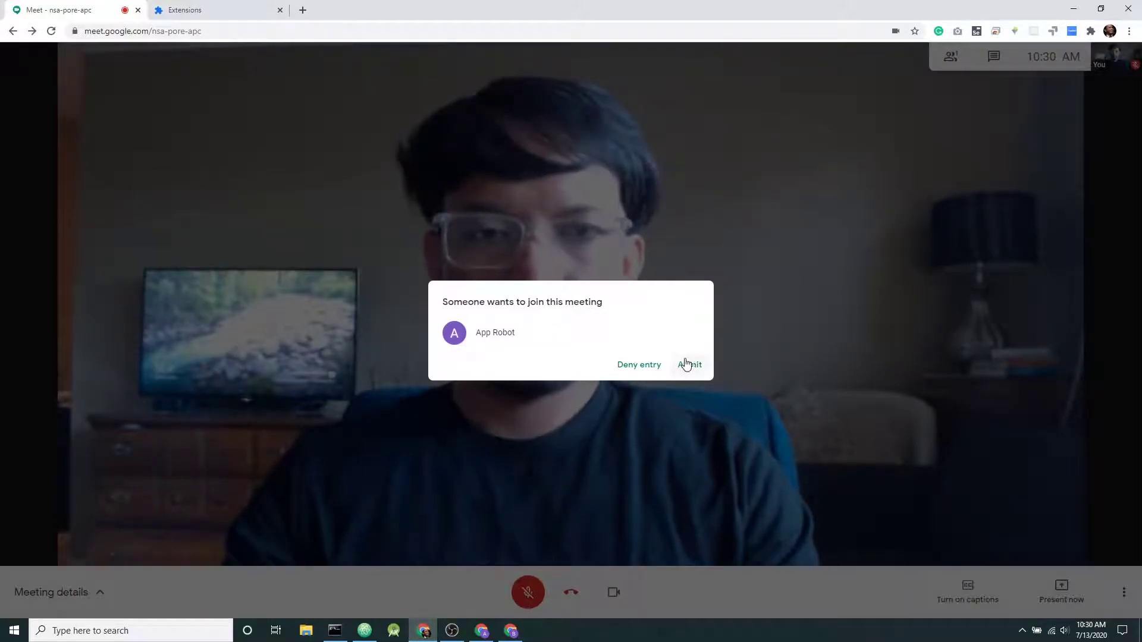
pyautogui.click(689, 365)
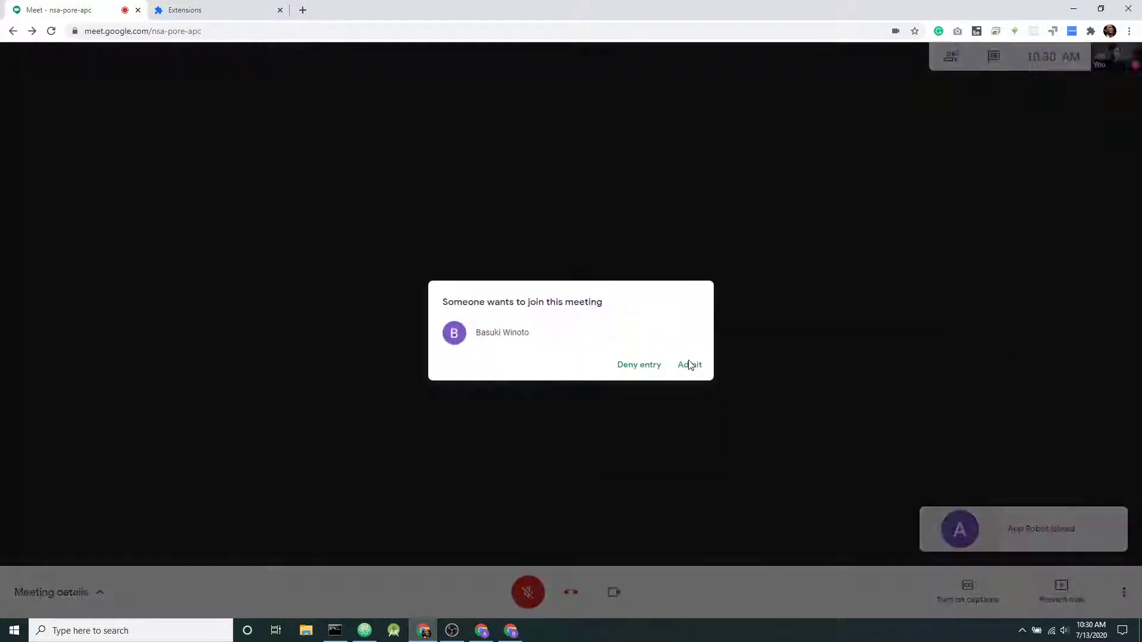
pyautogui.click(689, 364)
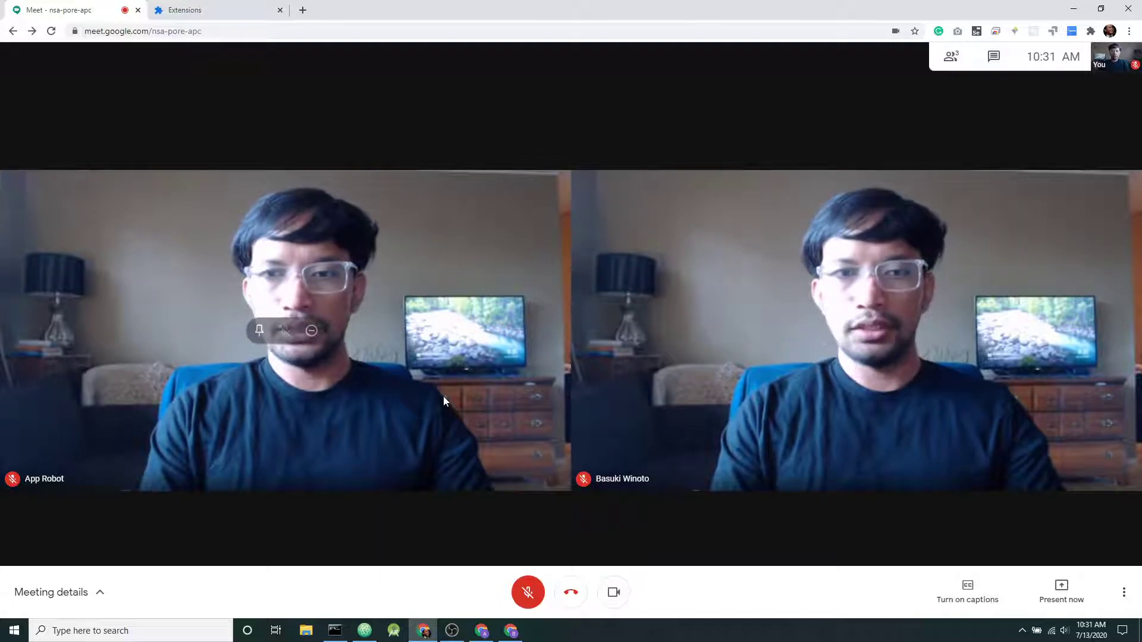
pyautogui.moveTo(1071, 104)
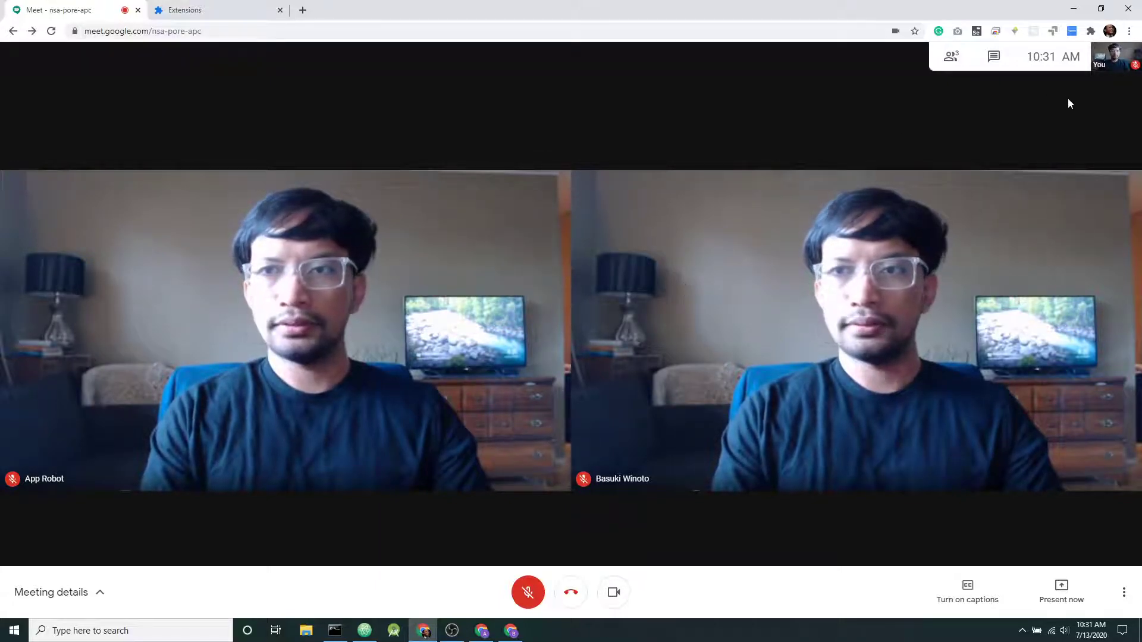
pyautogui.moveTo(1072, 32)
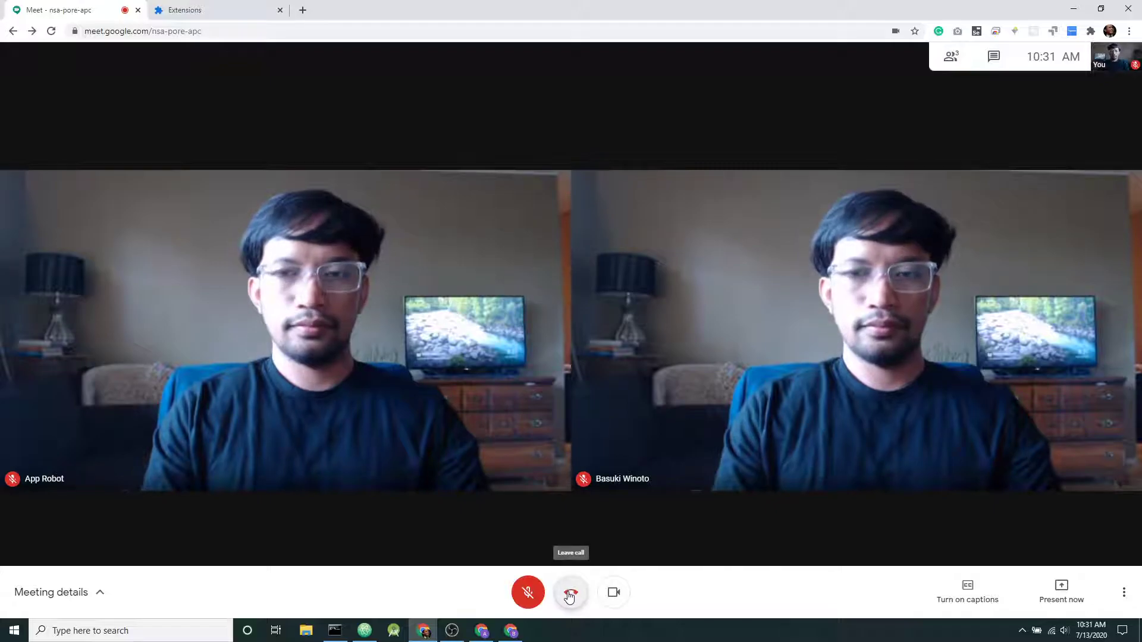
# Step: End the host's participation with the red Leave call button
pyautogui.click(571, 593)
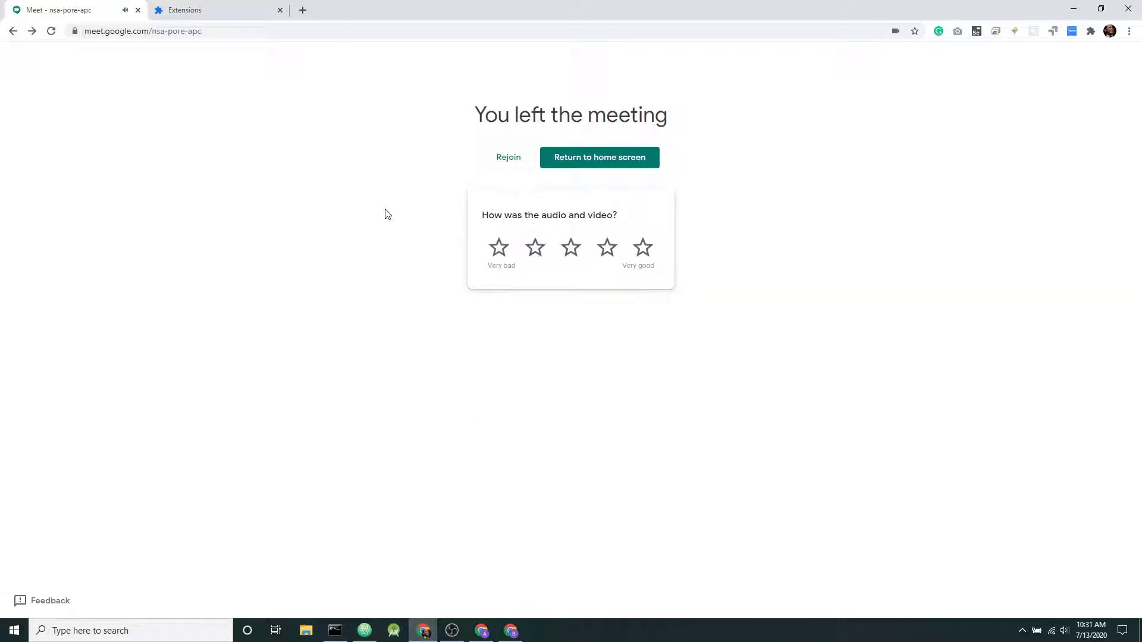
pyautogui.moveTo(354, 203)
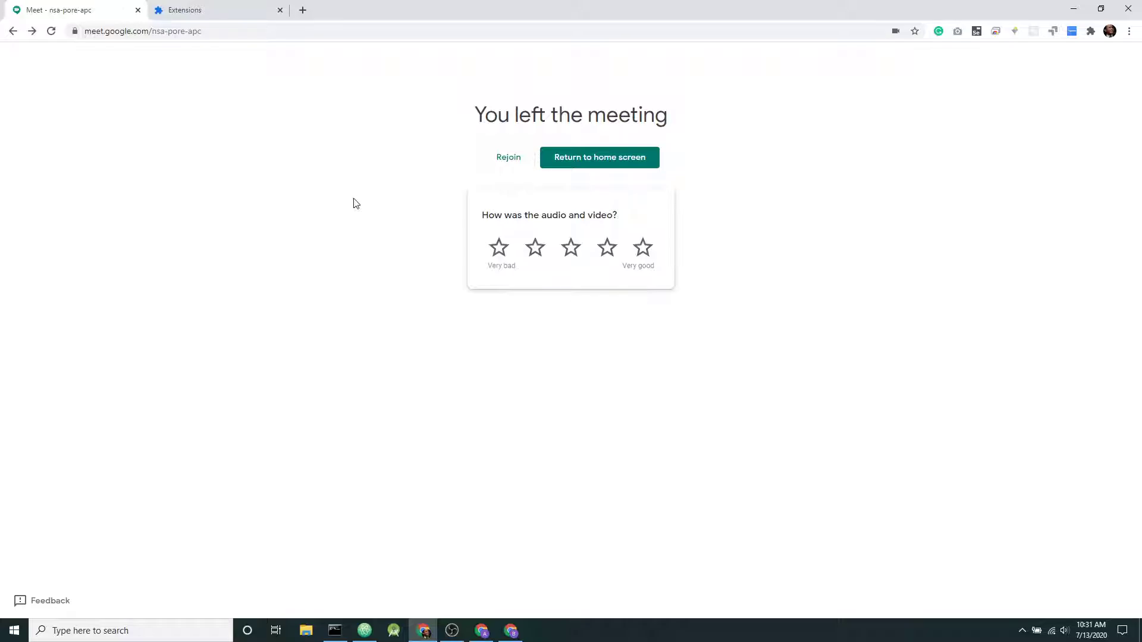
pyautogui.moveTo(246, 171)
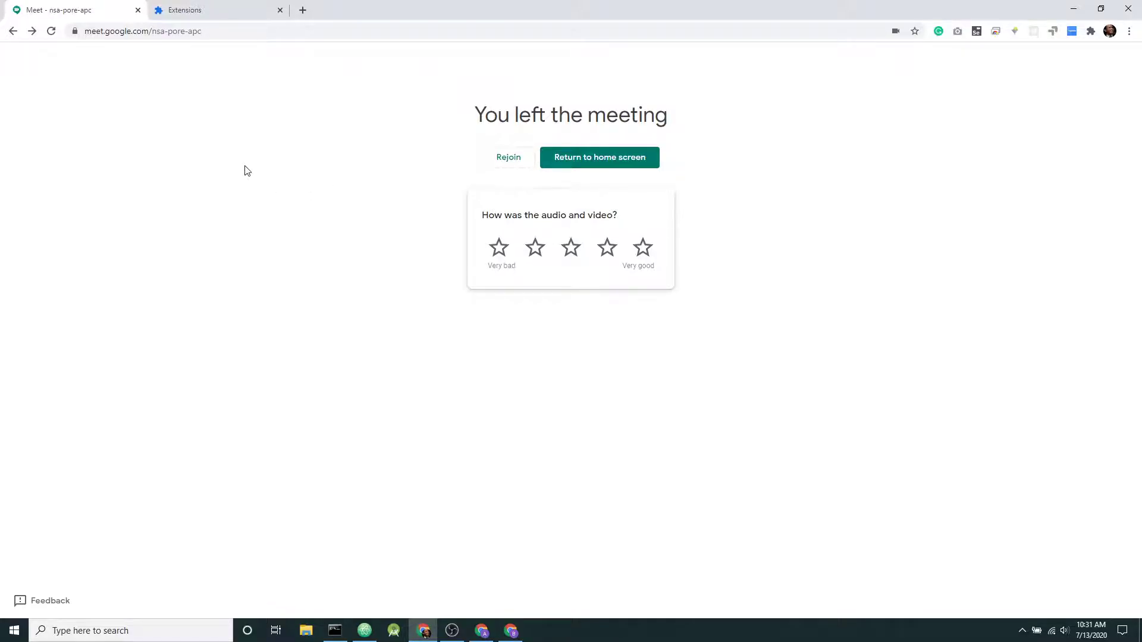